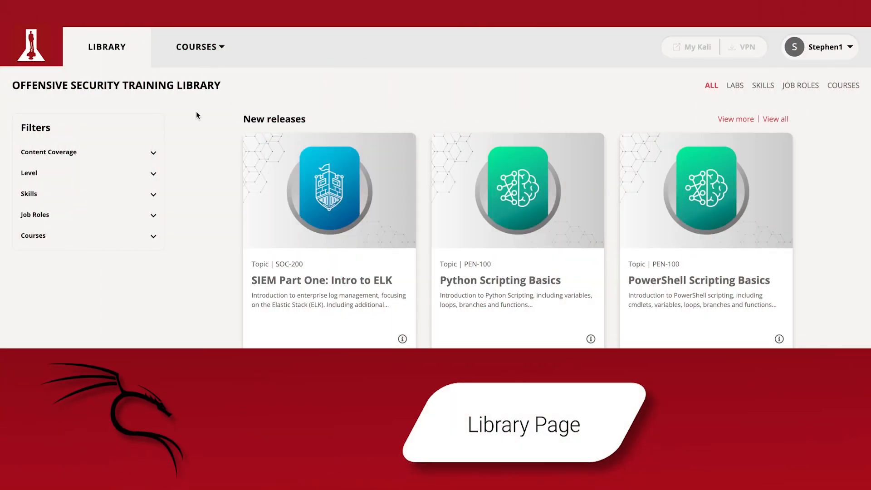
Scroll the Library page down past New releases, Labs, Skills and Job Roles to the Courses row
scroll("down", 3)
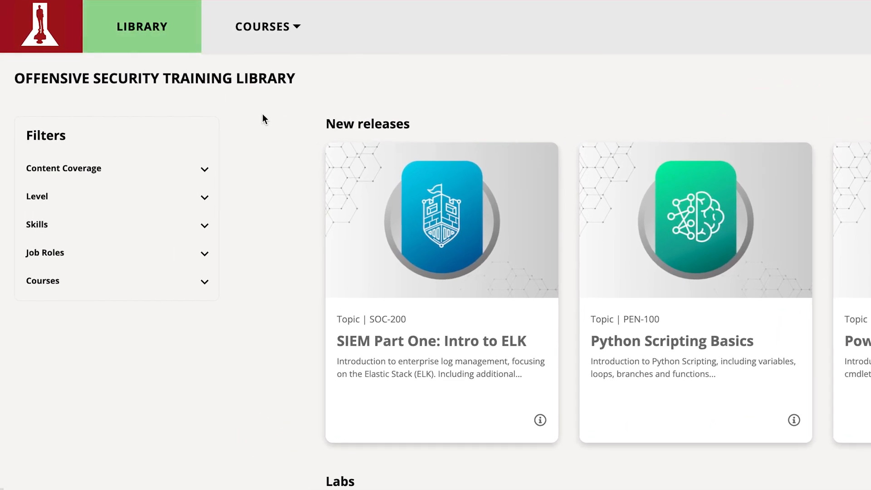
scroll("down", 3)
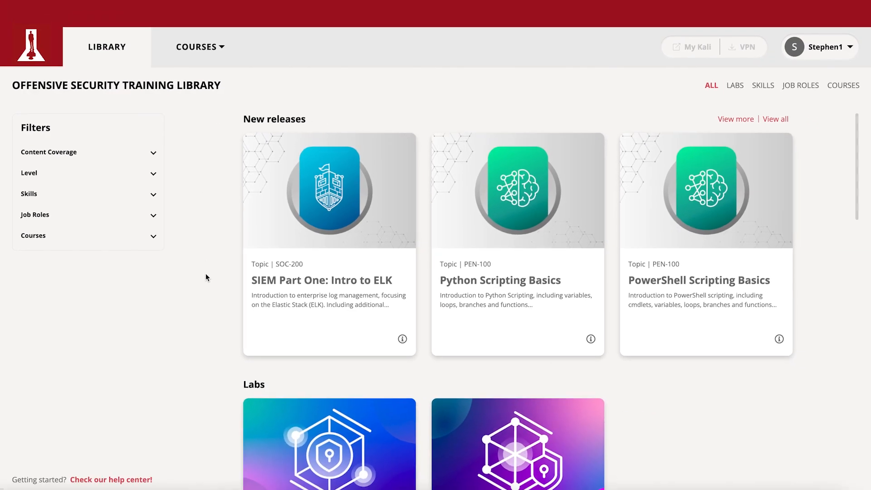
scroll("down", 3)
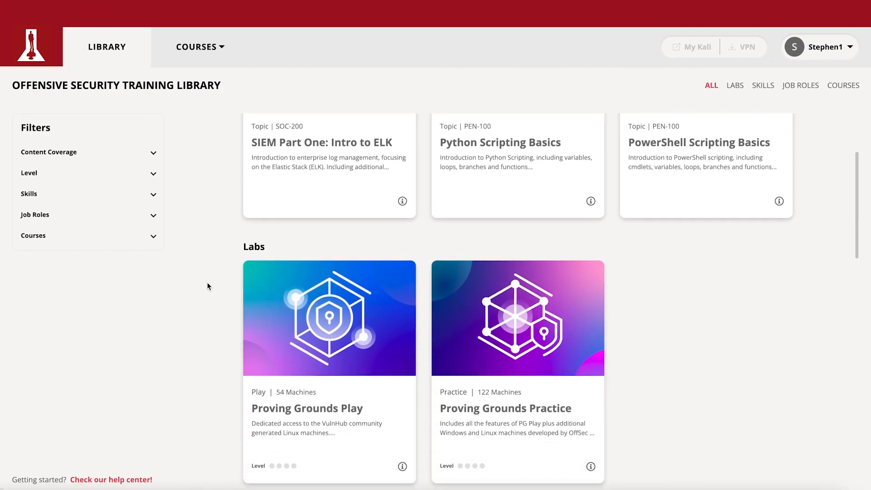
scroll("down", 3)
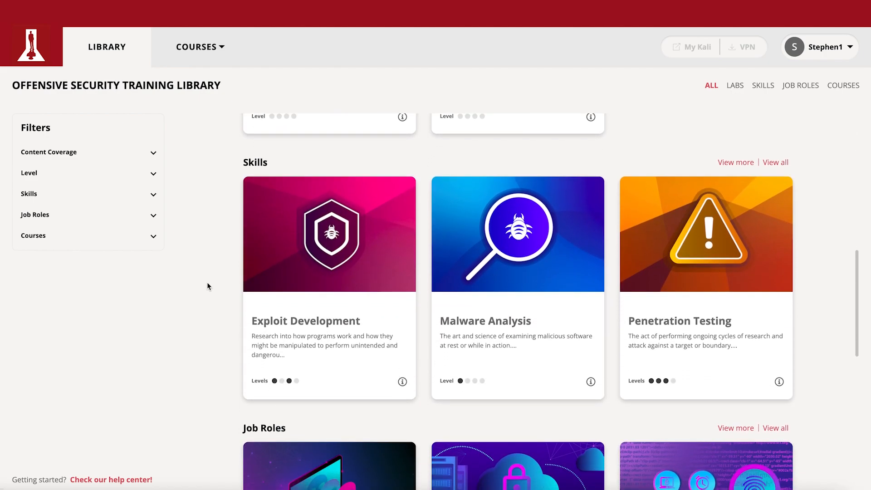
scroll("down", 3)
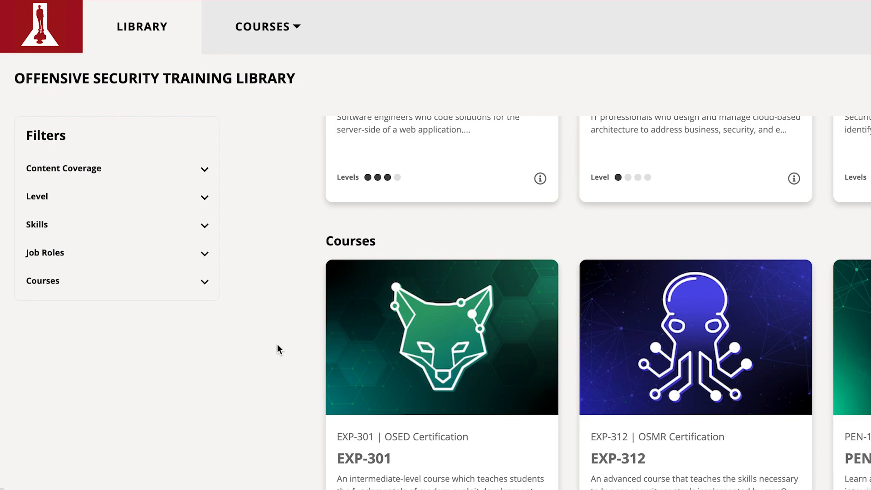
scroll("down", 3)
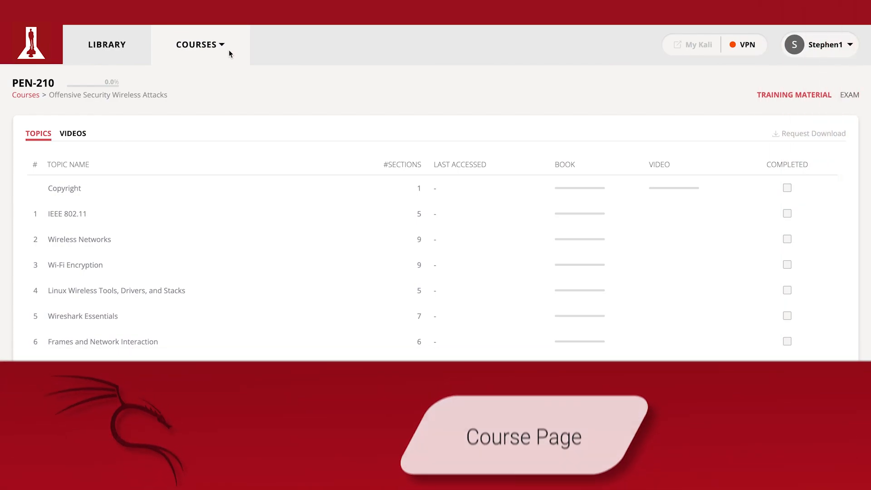
Switch to the WEB-200 Web Attacks with Kali Linux course via the COURSES dropdown
scroll("down", 3)
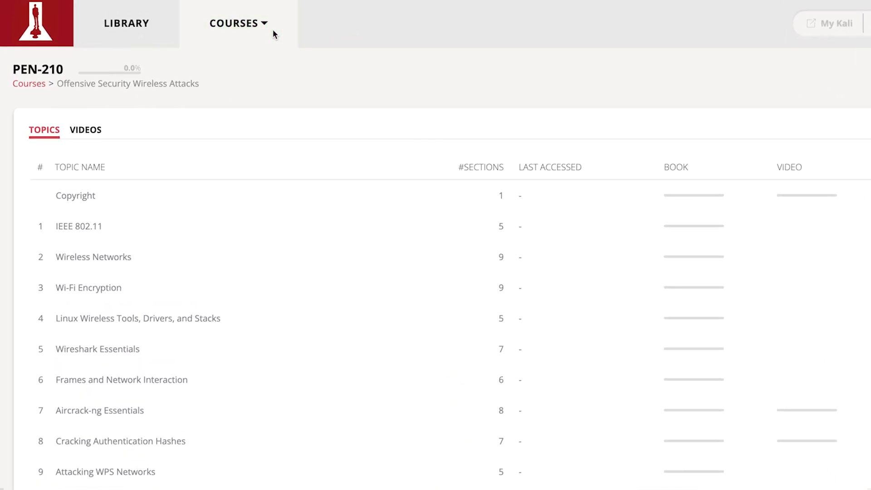
left_click(237, 24)
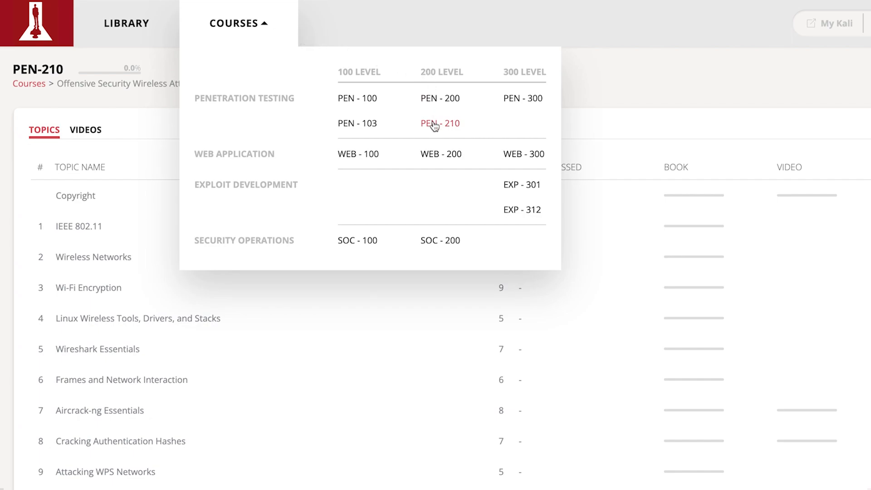
left_click(440, 155)
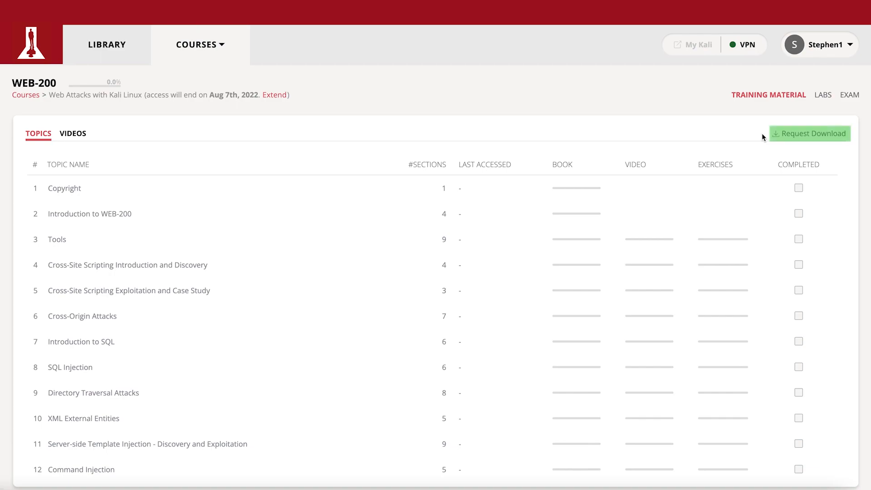
mouse_move(733, 64)
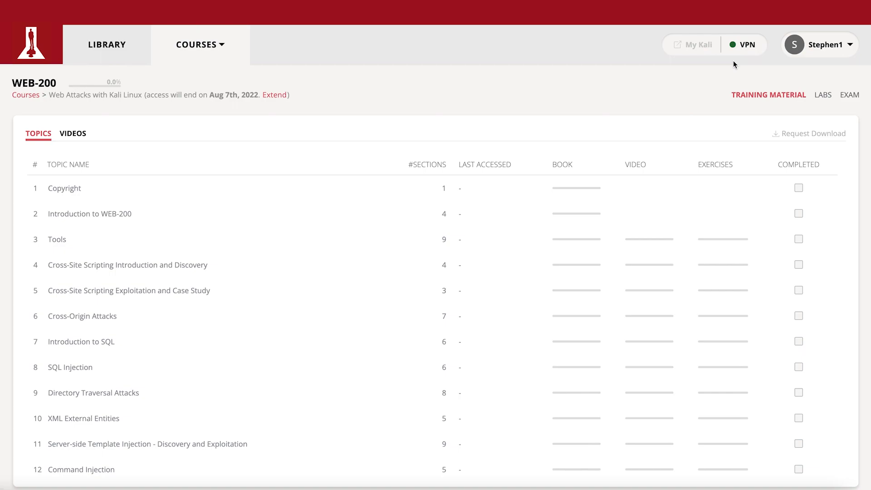
mouse_move(336, 51)
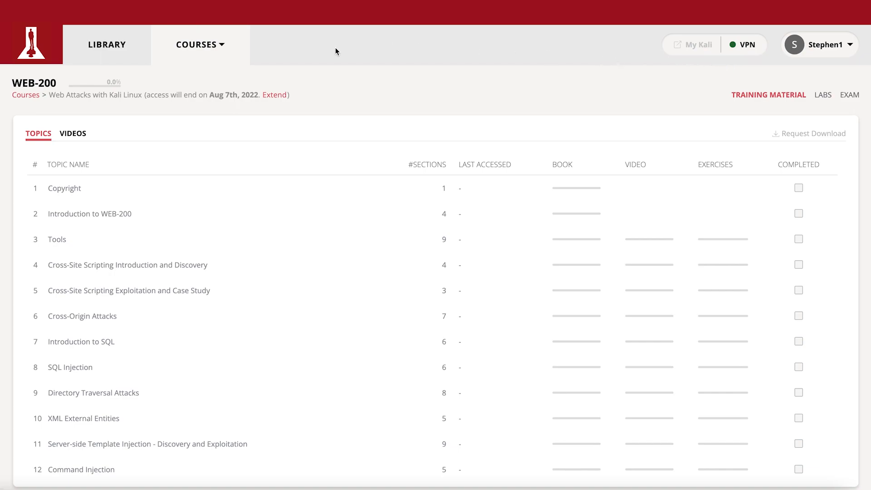
Return to the PEN-210 Wireless Attacks course via the COURSES dropdown
left_click(200, 44)
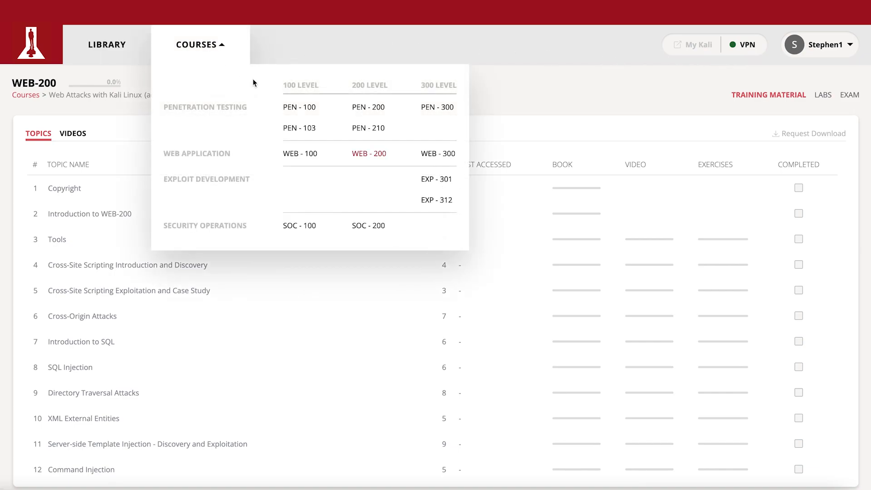
left_click(368, 128)
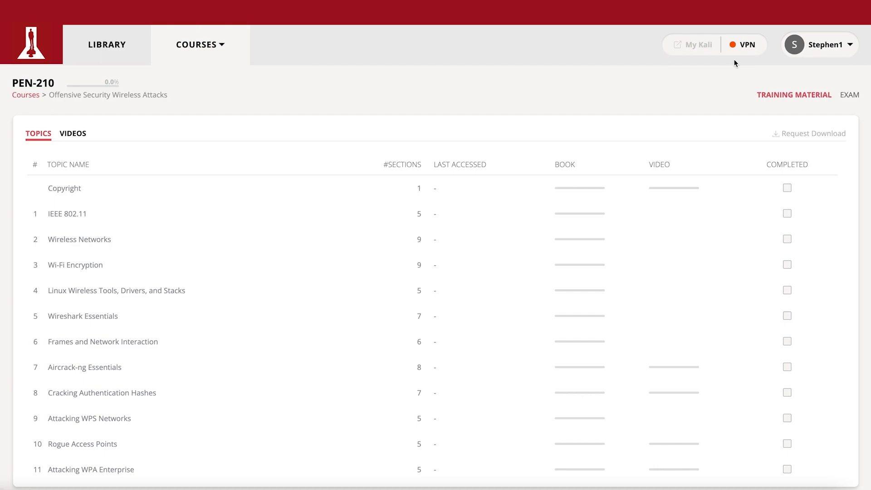
Check the VPN connection status list for each course lab, then return to the Library home page
left_click(746, 44)
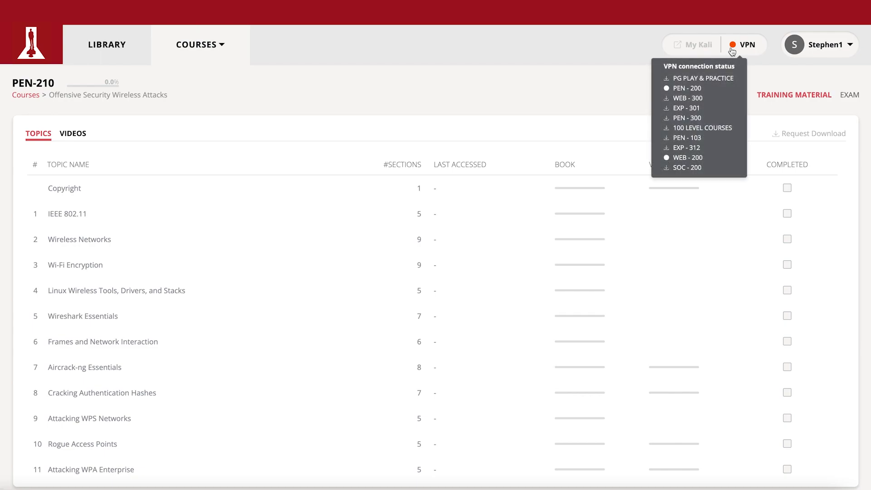
left_click(106, 45)
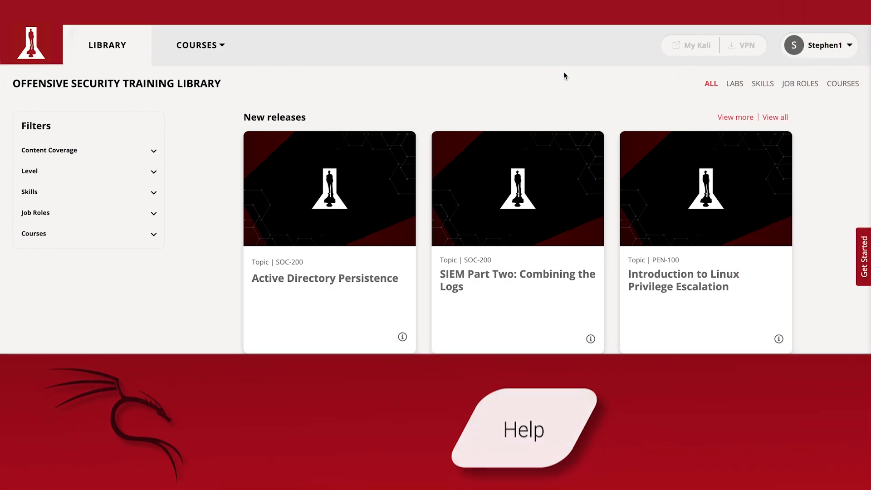
Scroll the Library home page down to the Labs section below New releases
scroll("down", 3)
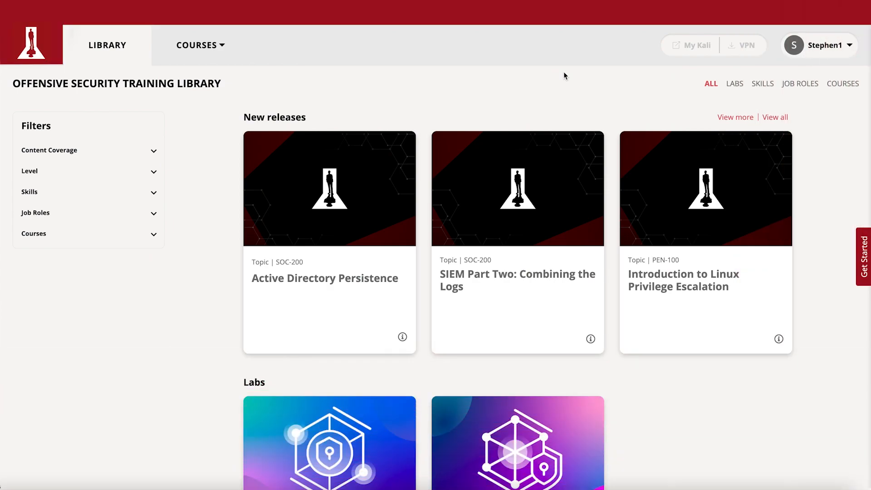
mouse_move(844, 50)
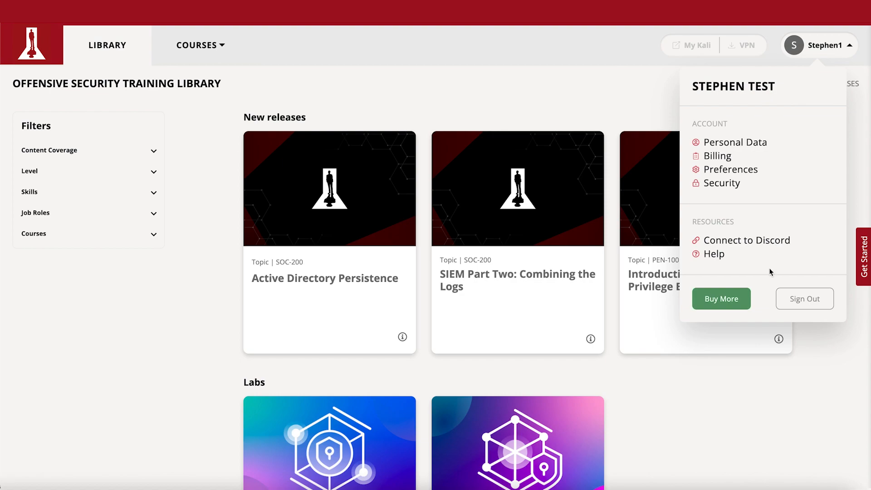
mouse_move(760, 301)
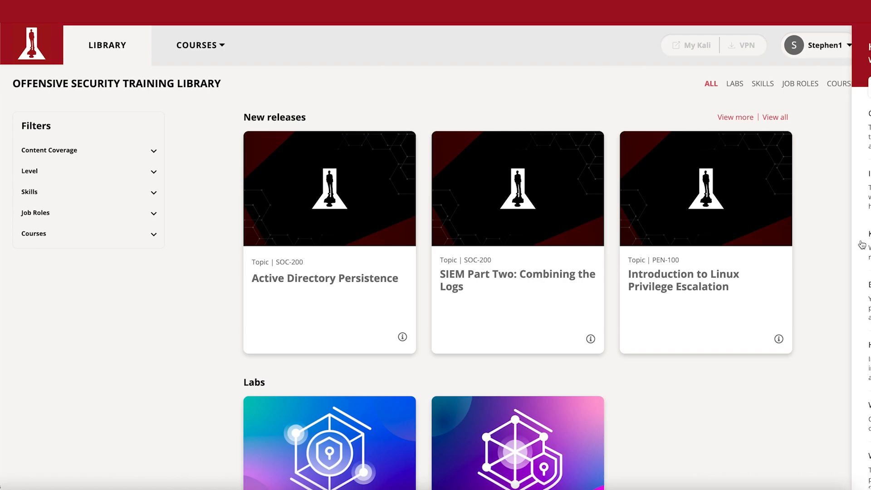
Review the Resource Center help articles and close the panel again
left_click(863, 244)
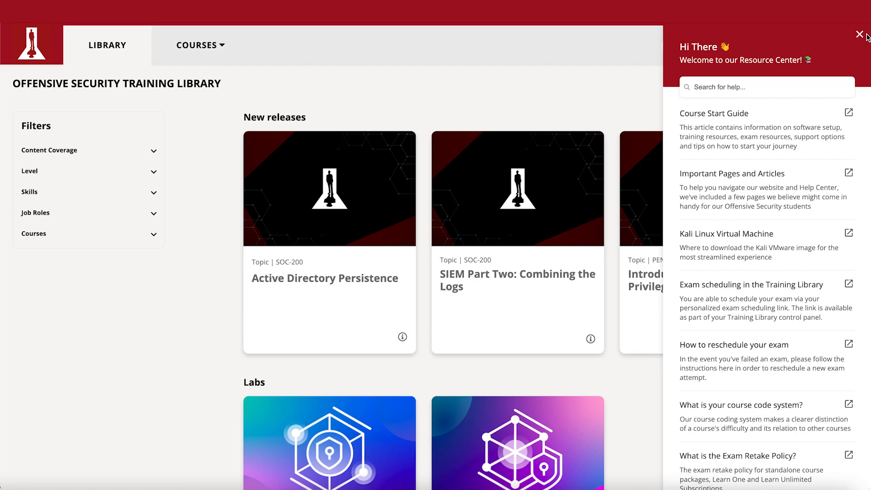
left_click(859, 35)
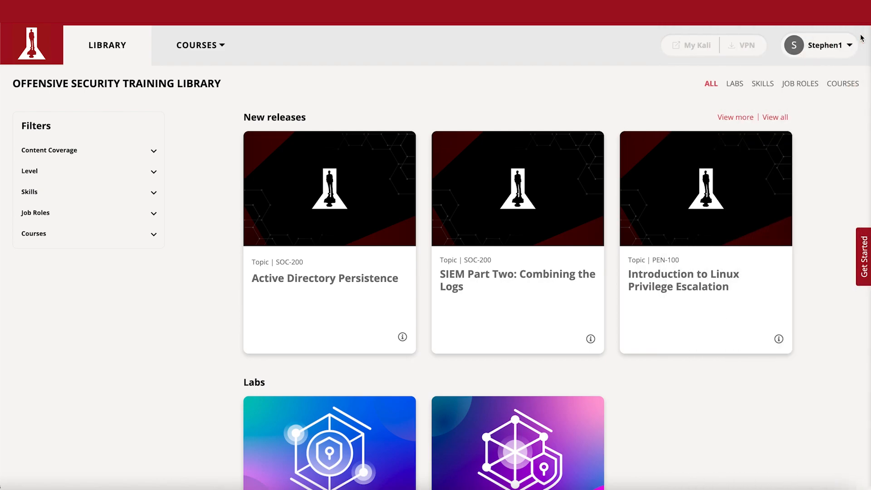
Open the username account menu listing account and Help resources
left_click(817, 46)
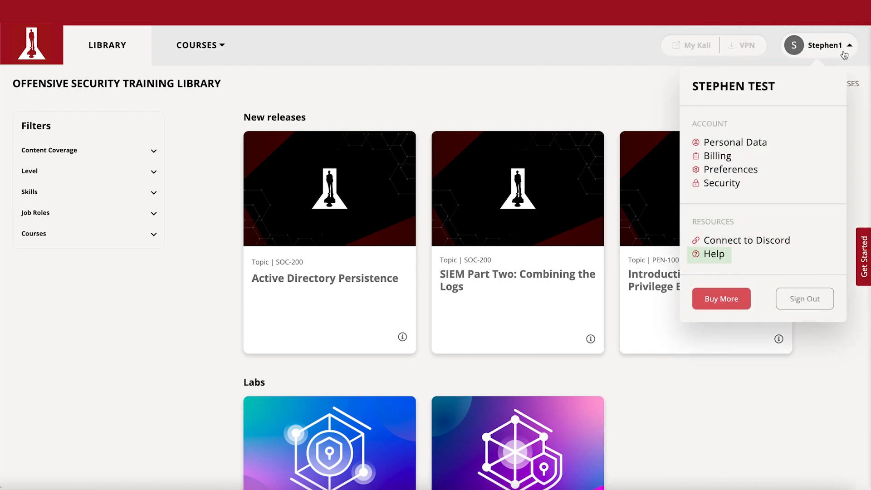
mouse_move(769, 261)
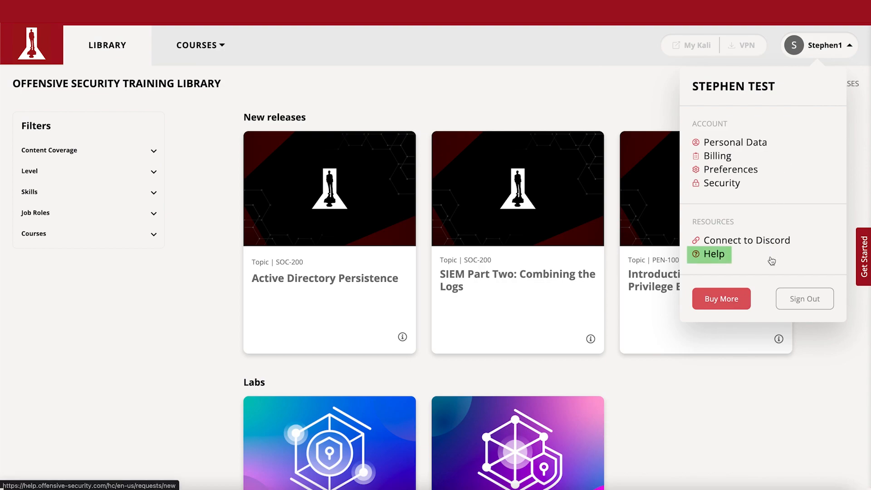